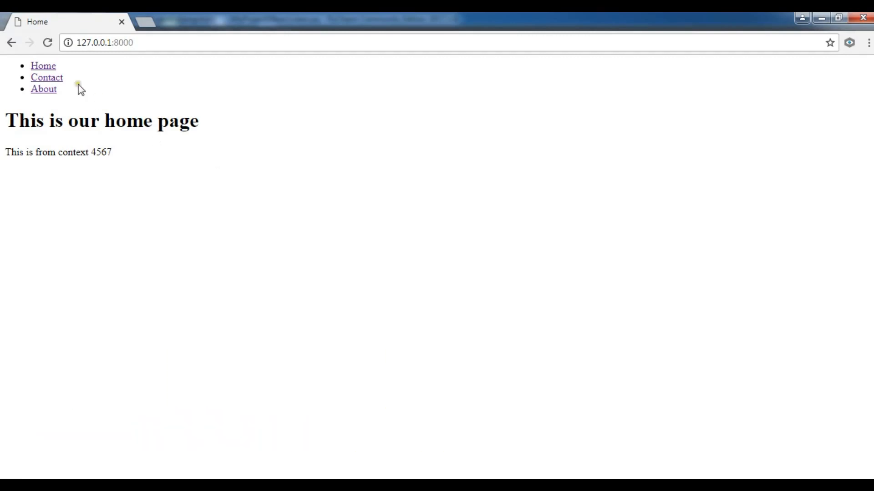
mouse_move(47, 77)
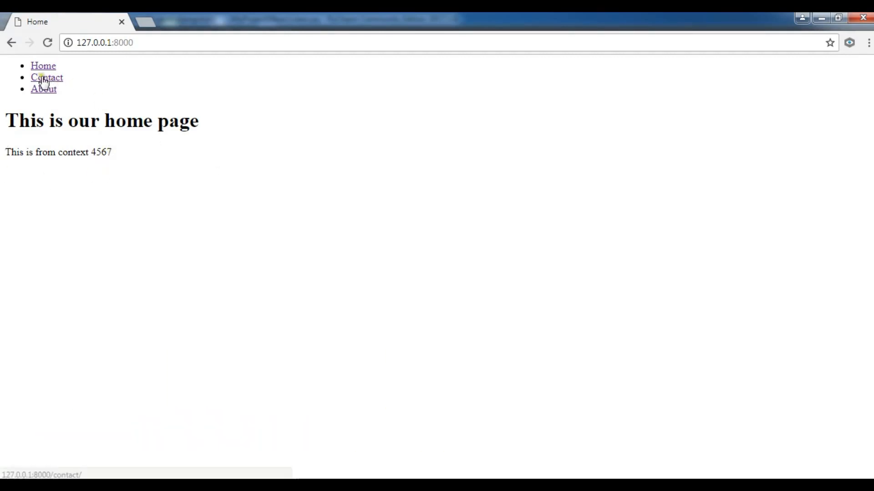
mouse_move(82, 96)
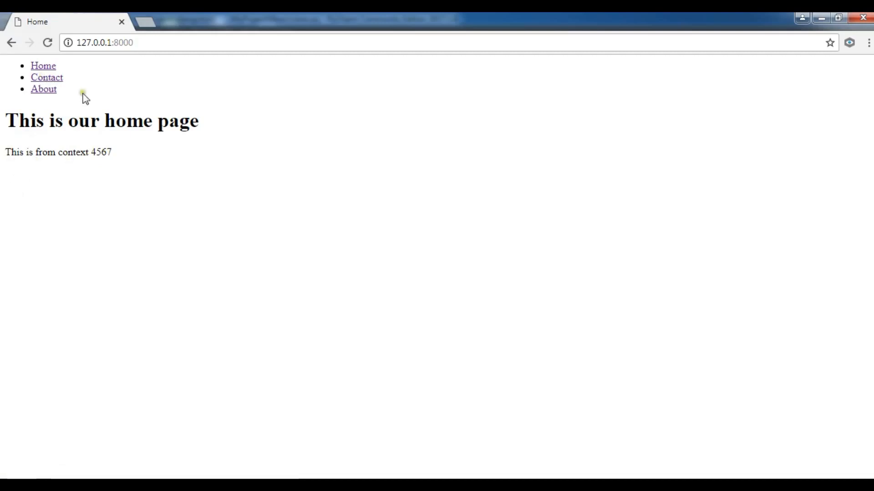
- Load the contact page in Chrome, which prints the names as a raw Python list
left_click(46, 78)
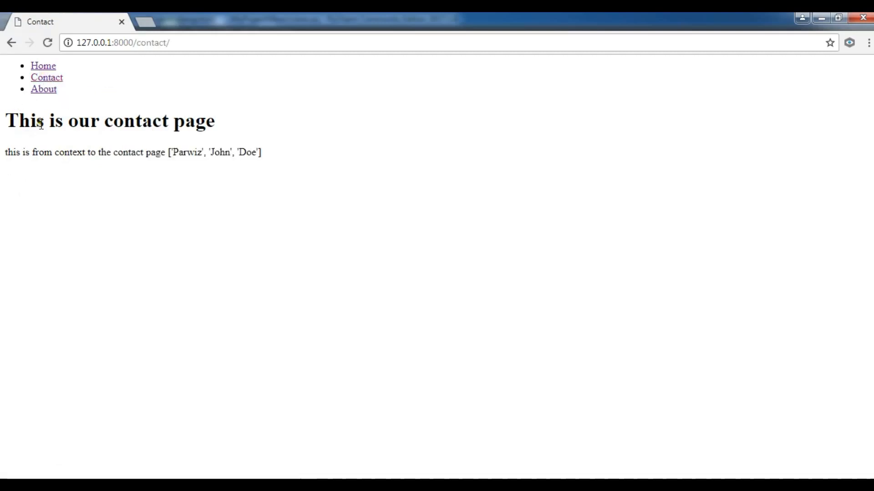
mouse_move(31, 170)
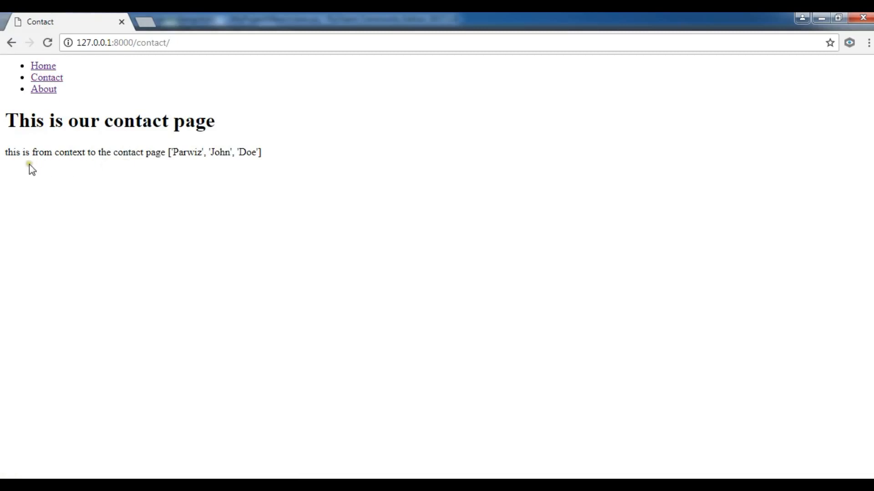
mouse_move(169, 185)
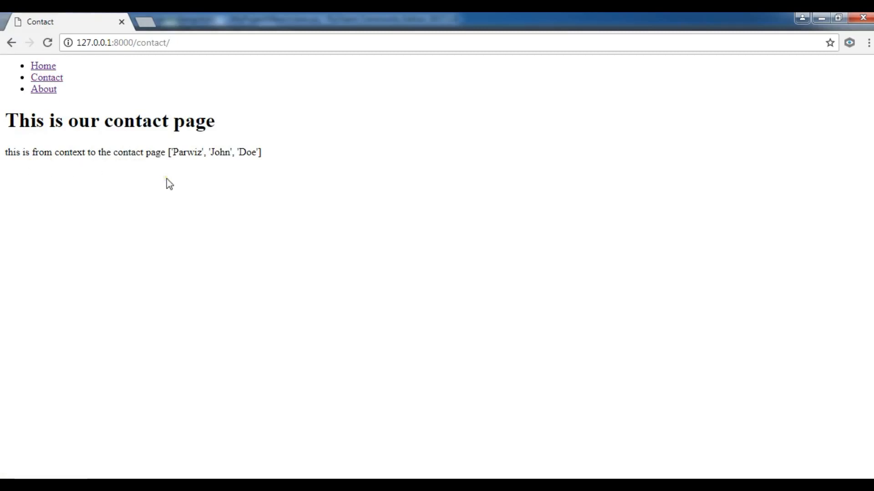
mouse_move(187, 163)
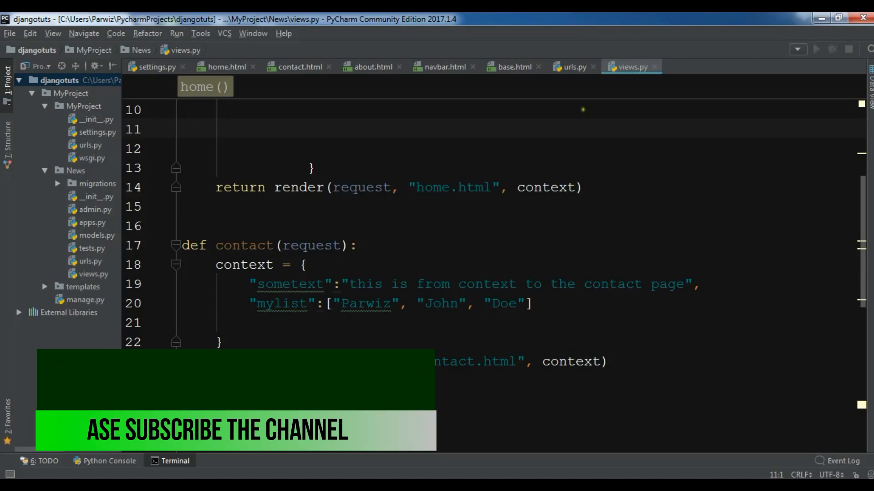
- Review the names under mylist in views.py, then return to contact.html
left_click(298, 67)
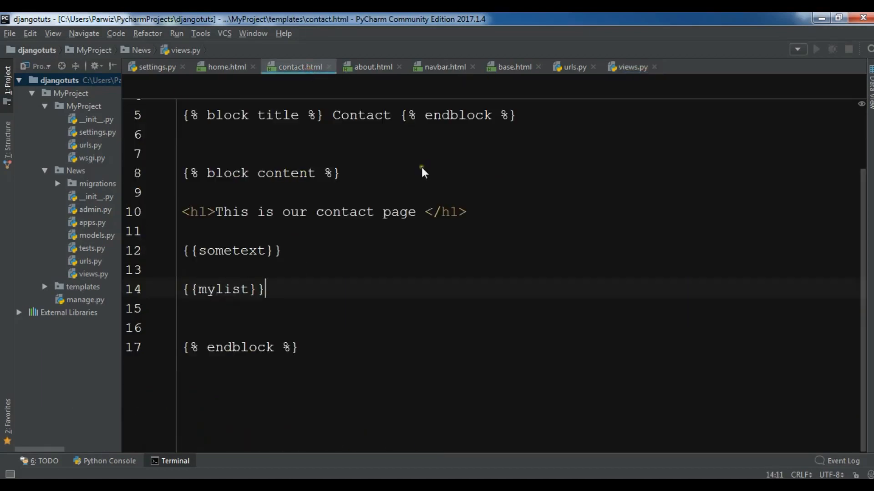
mouse_move(629, 73)
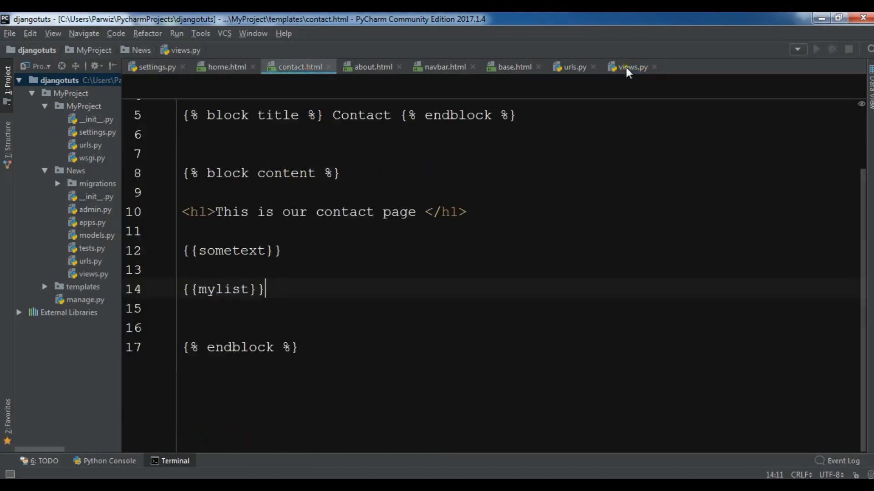
left_click(629, 67)
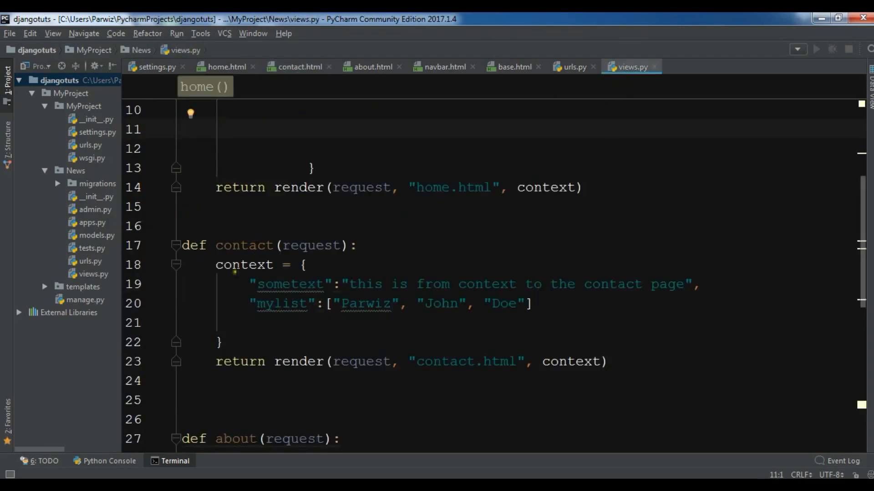
left_click(183, 128)
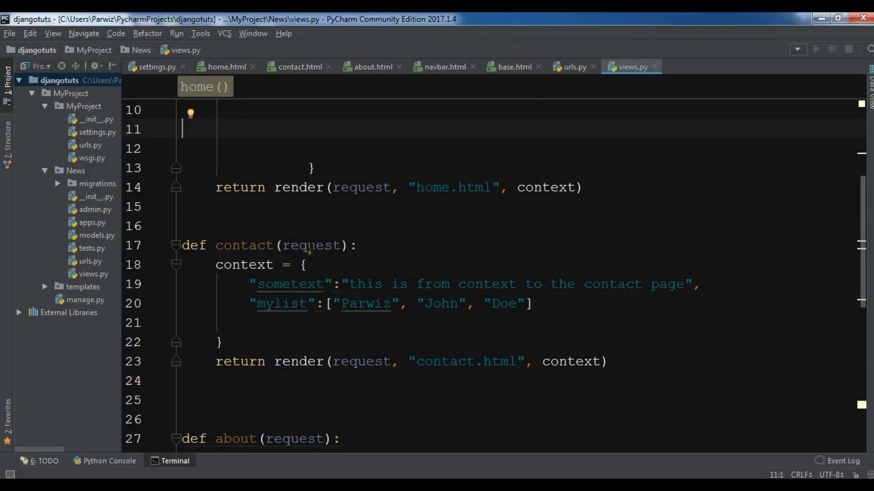
mouse_move(297, 73)
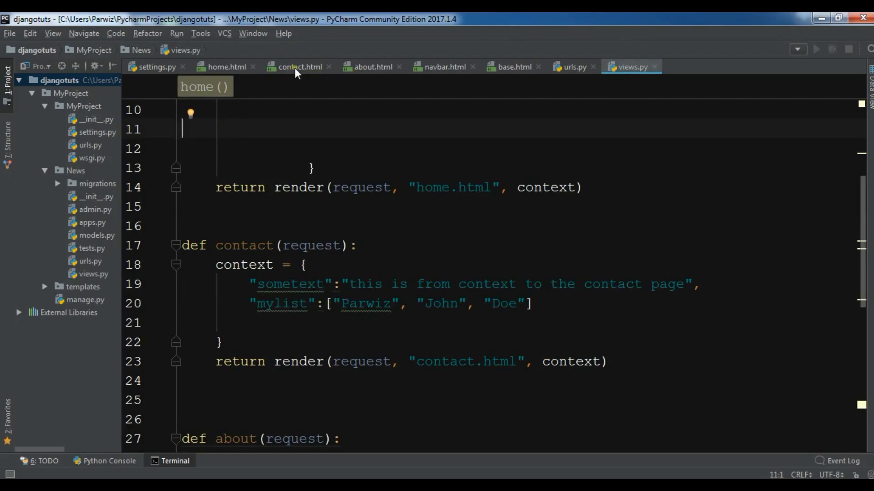
left_click(298, 66)
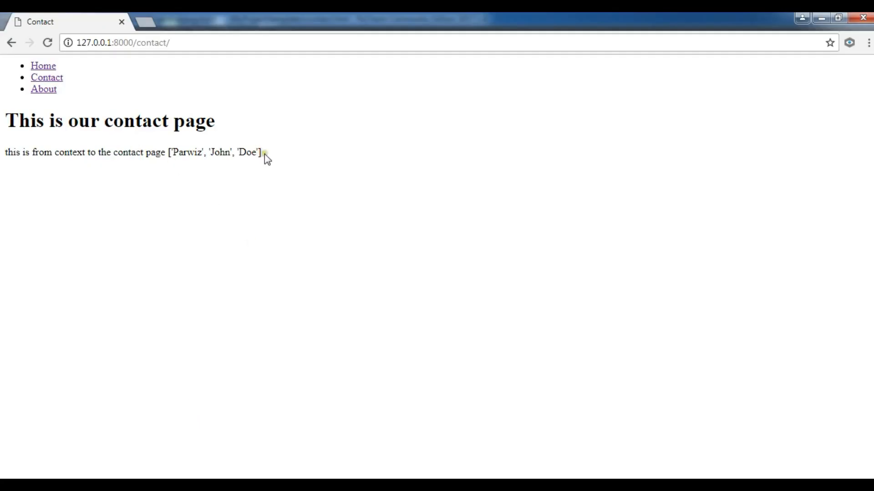
mouse_move(265, 153)
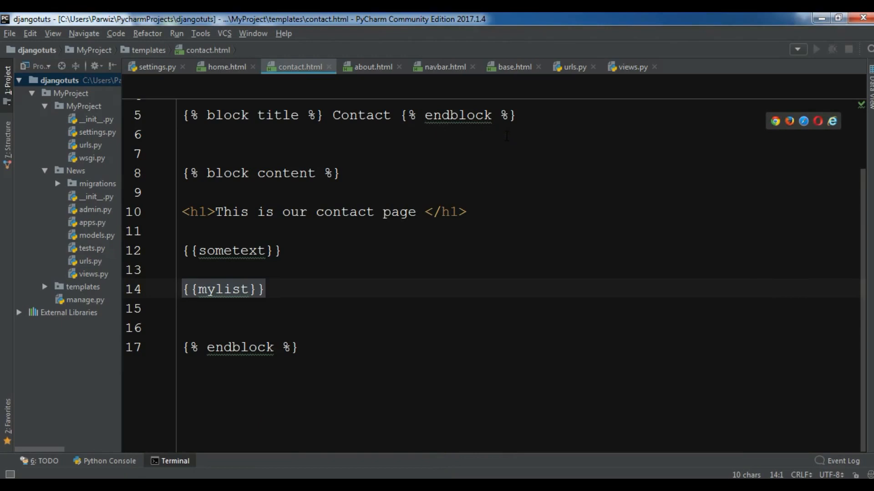
- Start a {% for %} tag on a new line below {{mylist}}, checking the names list in views.py
left_click(268, 289)
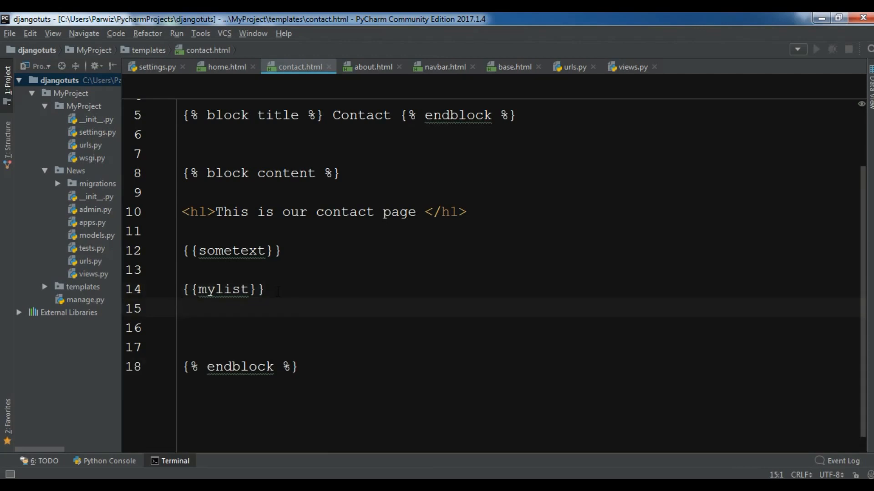
key("enter")
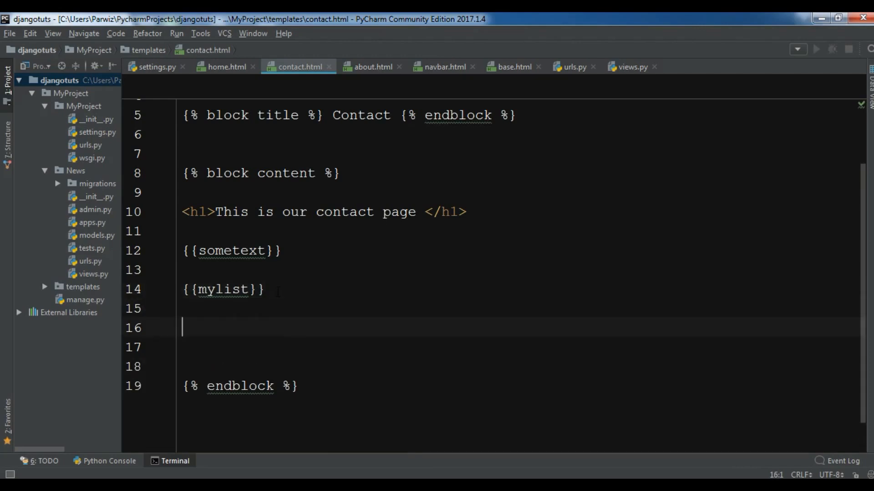
type("{%  %")
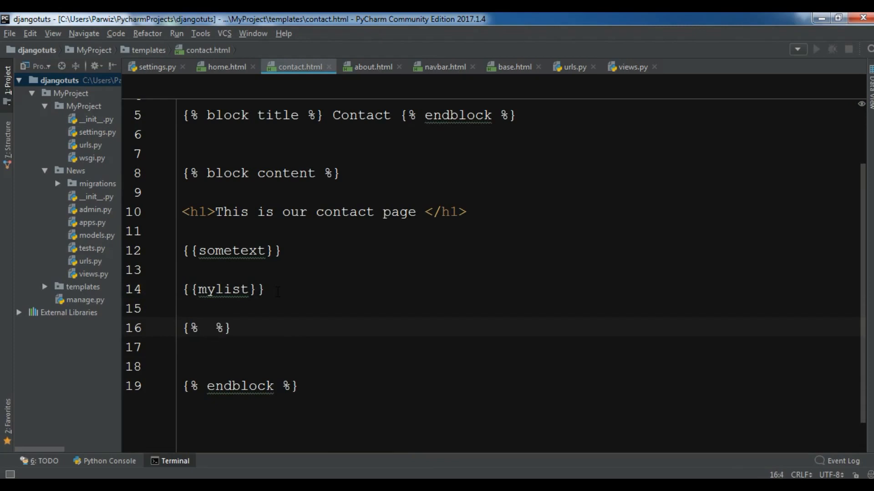
type("for")
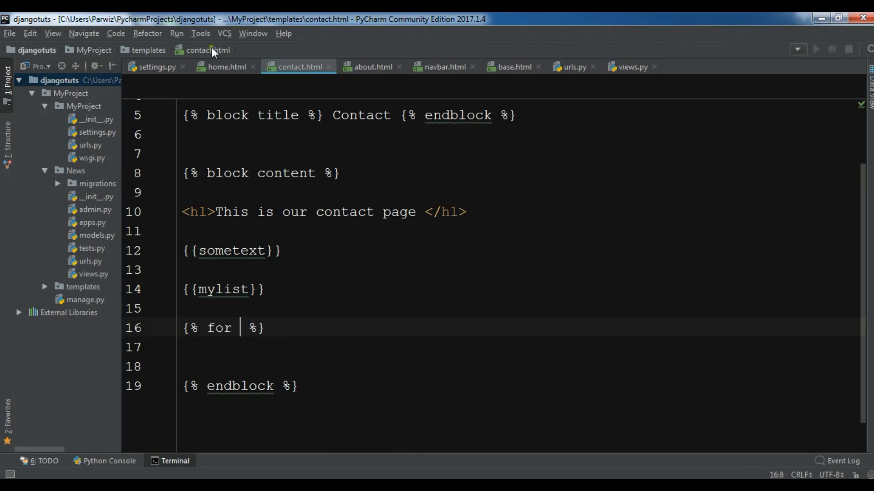
left_click(632, 66)
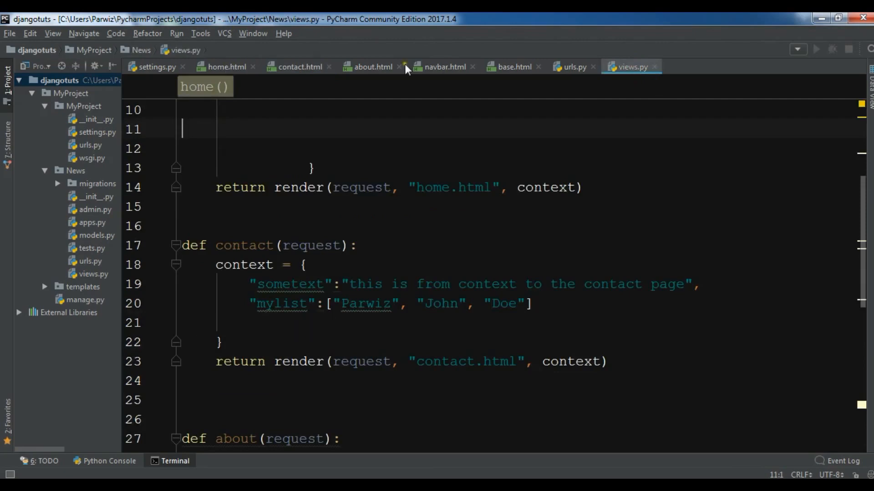
mouse_move(294, 71)
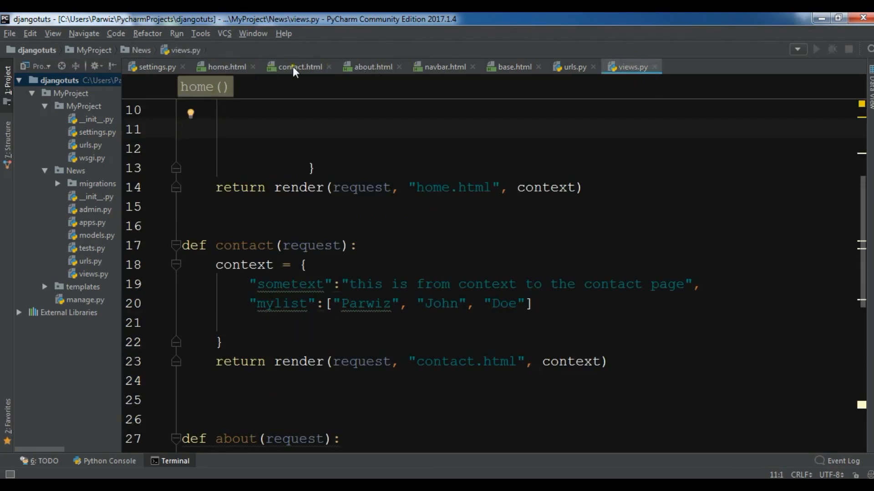
left_click(298, 66)
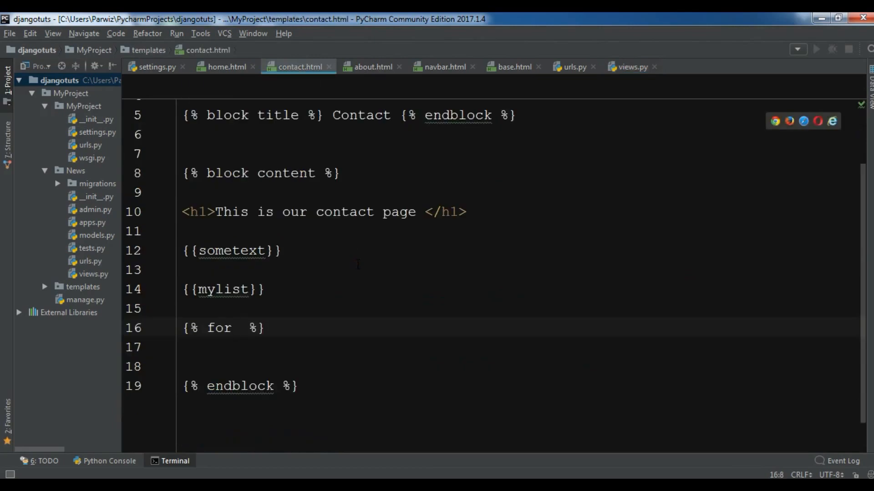
- Complete the loop as {% for mylist in list %} with a closing {% endfor %} and an empty body
type("mylist")
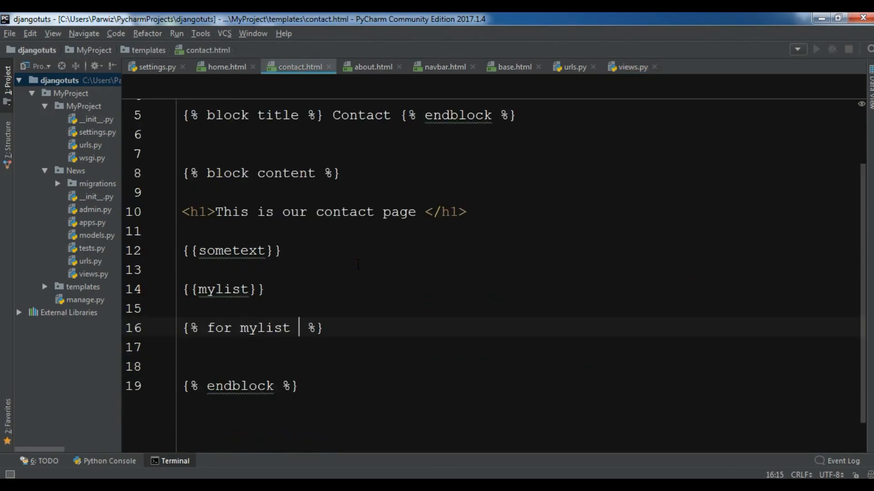
type("in list")
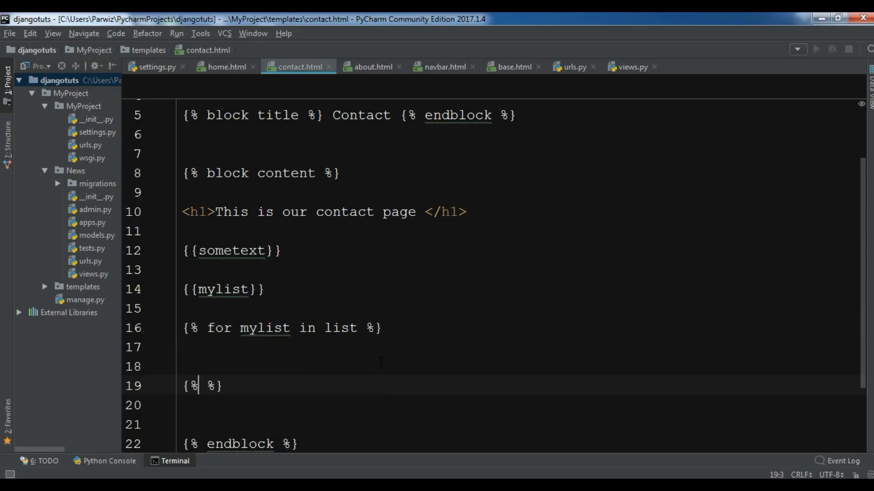
type("endfor")
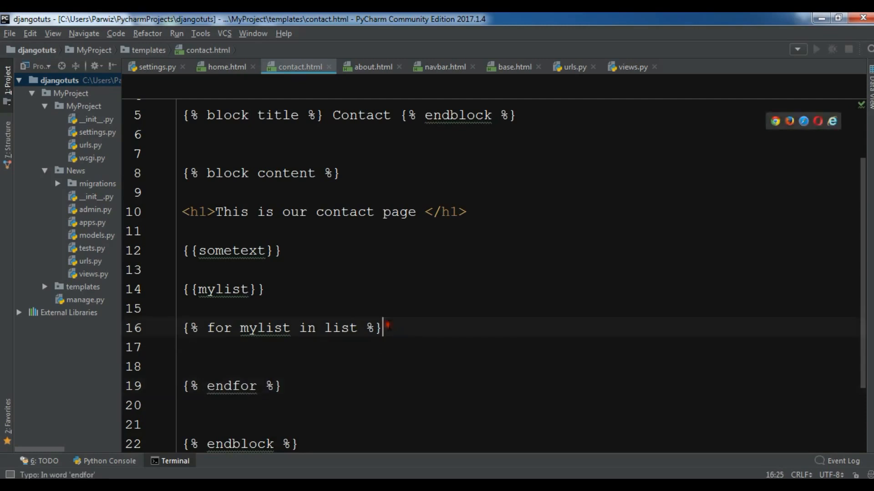
key("enter")
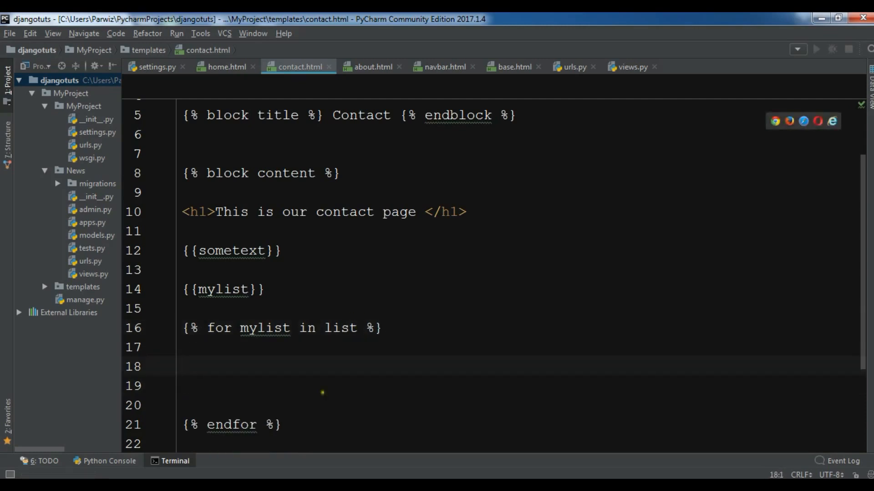
mouse_move(158, 415)
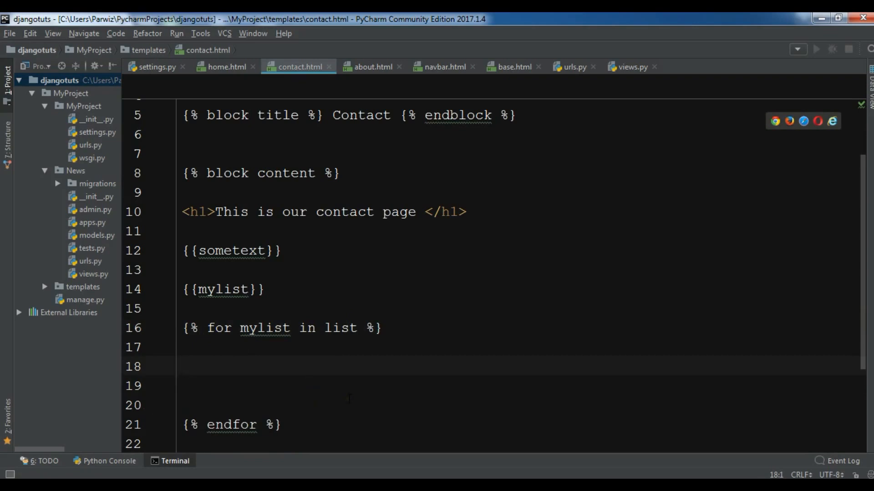
- Inside the loop add a <ul><li> outputting {{list}}
type("<")
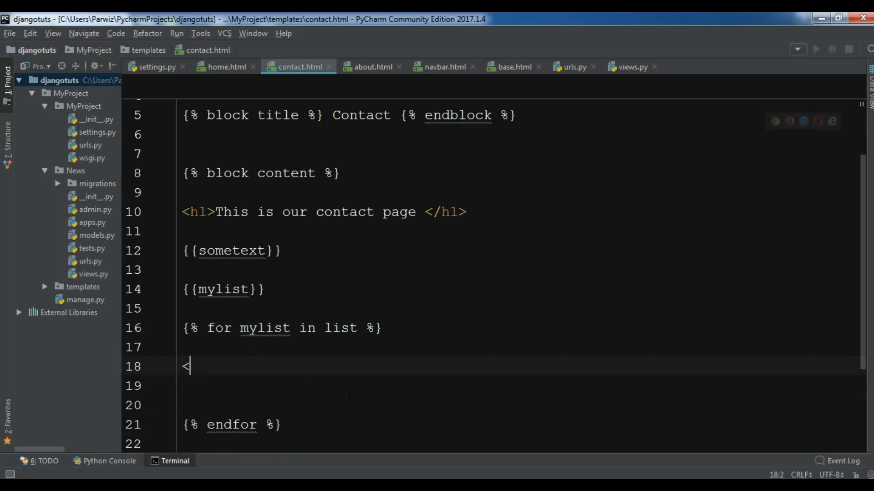
type("ul>")
left_click(520, 386)
type("<li>{</li>")
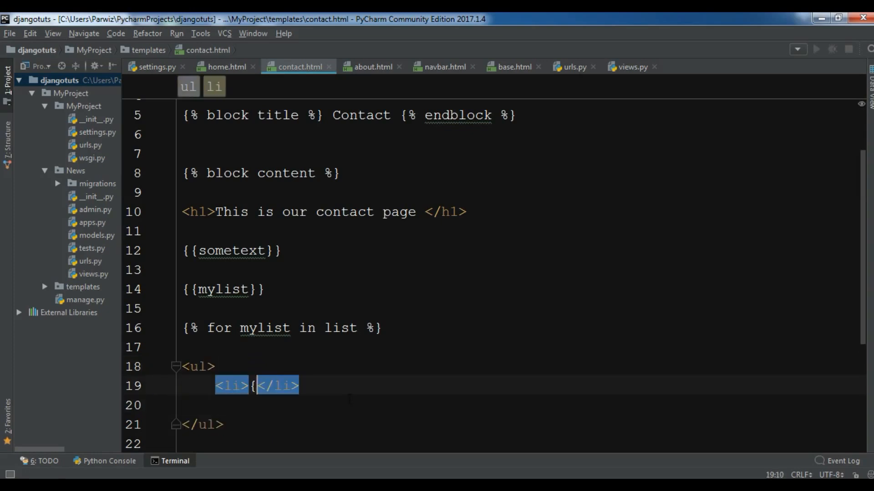
type("{")
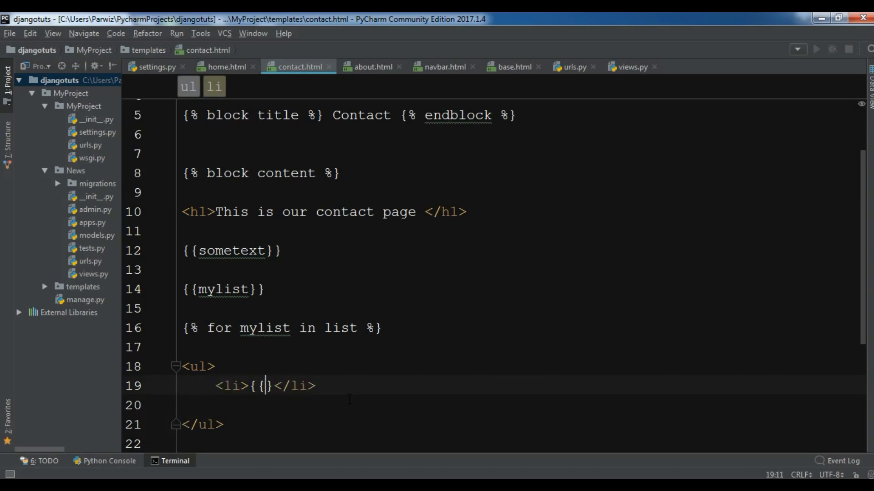
type("}")
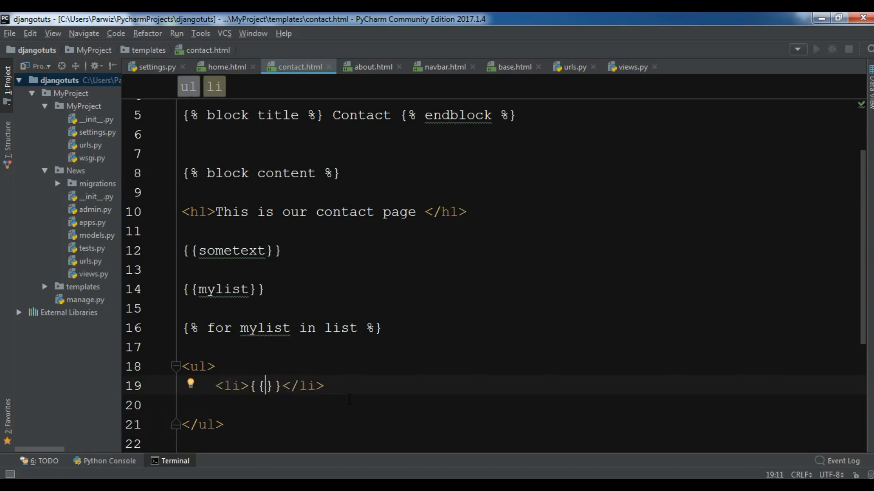
type("list")
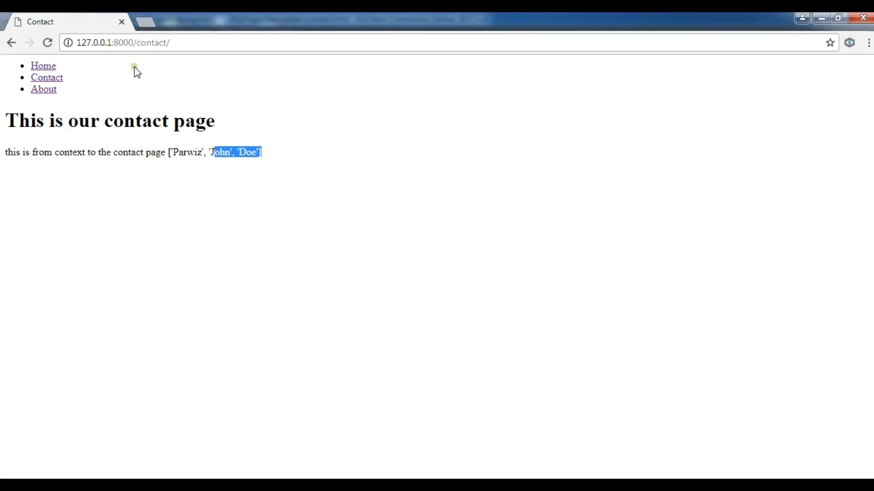
left_click(43, 65)
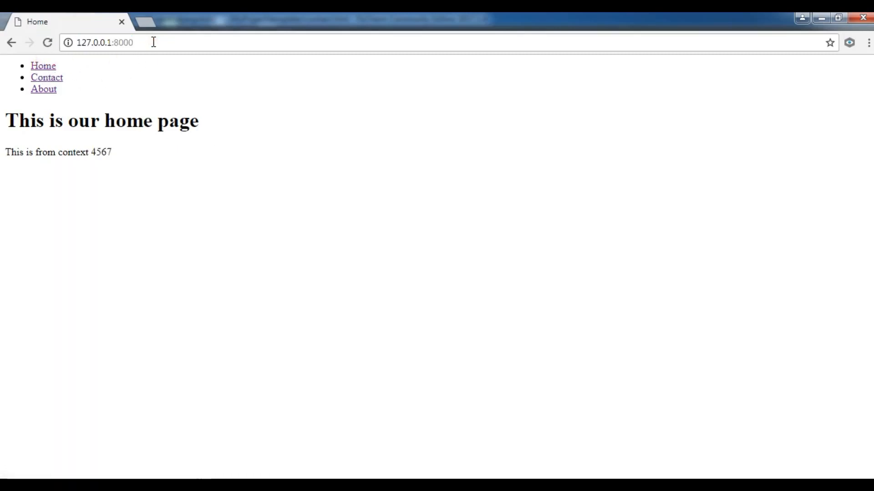
left_click(46, 78)
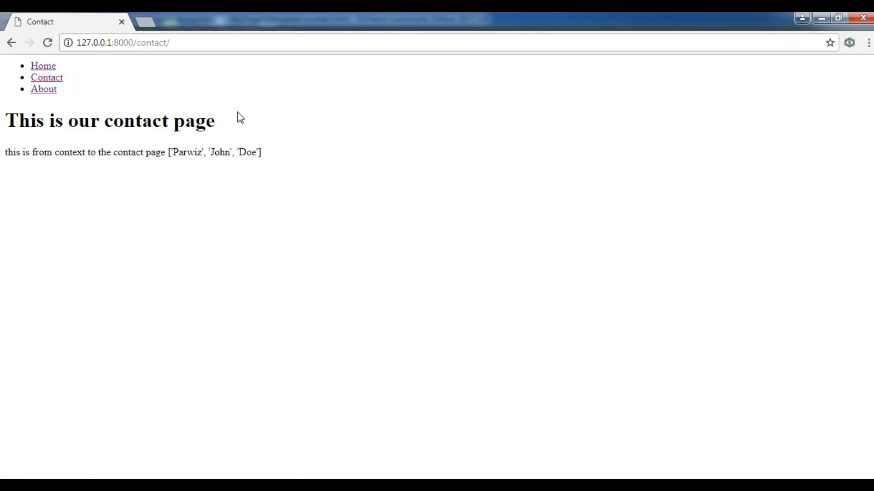
left_click(123, 43)
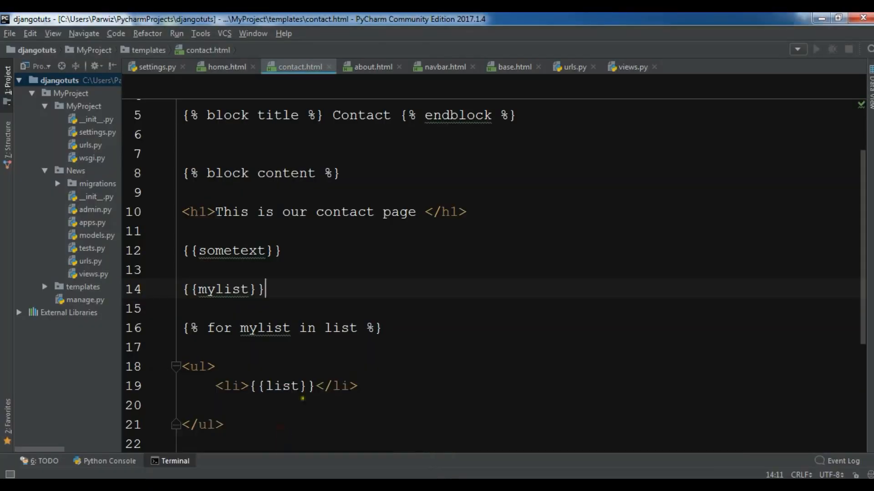
- View the runserver log in PyCharm's terminal, where contact requests return 200
left_click(175, 460)
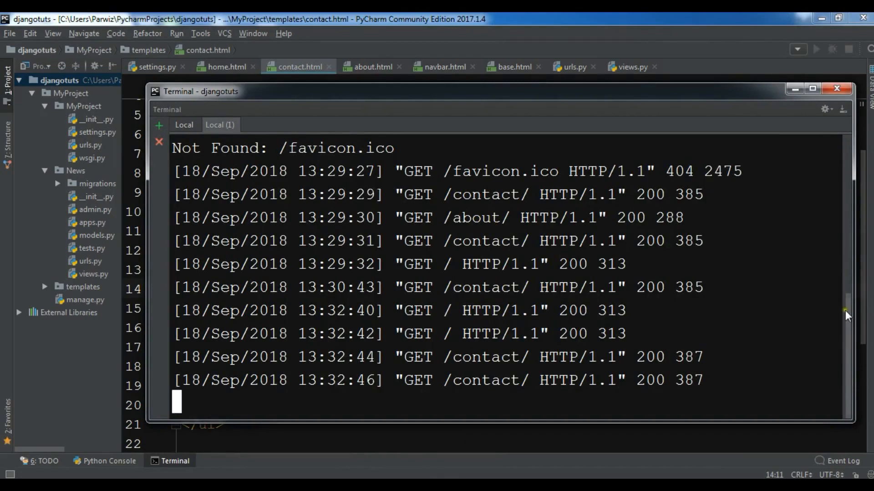
mouse_move(813, 89)
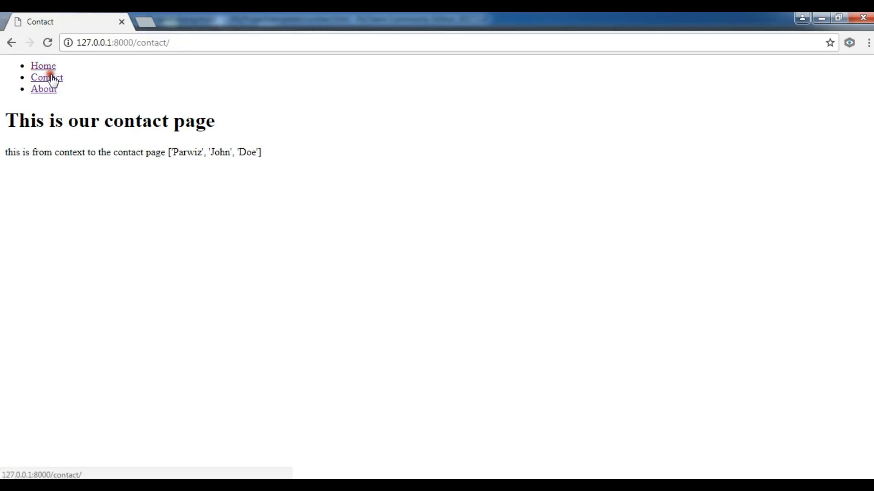
- Reload the about and contact pages in Chrome, then return to the PyCharm editor
left_click(42, 89)
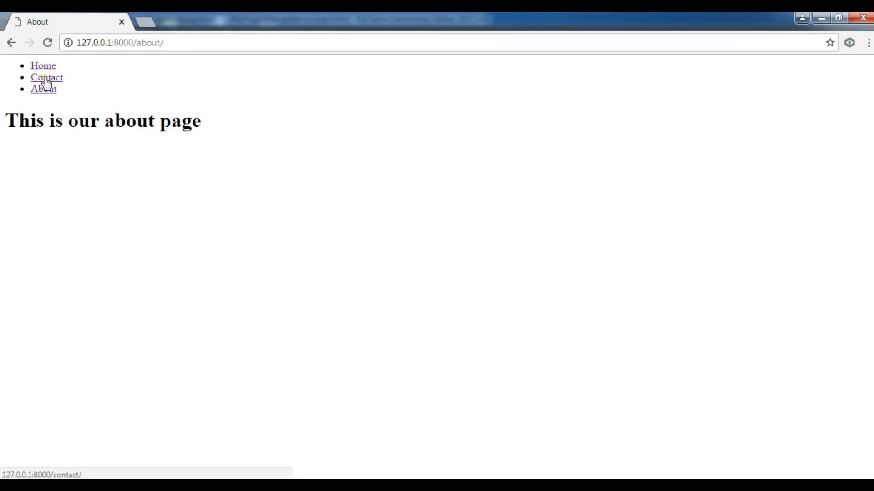
left_click(46, 78)
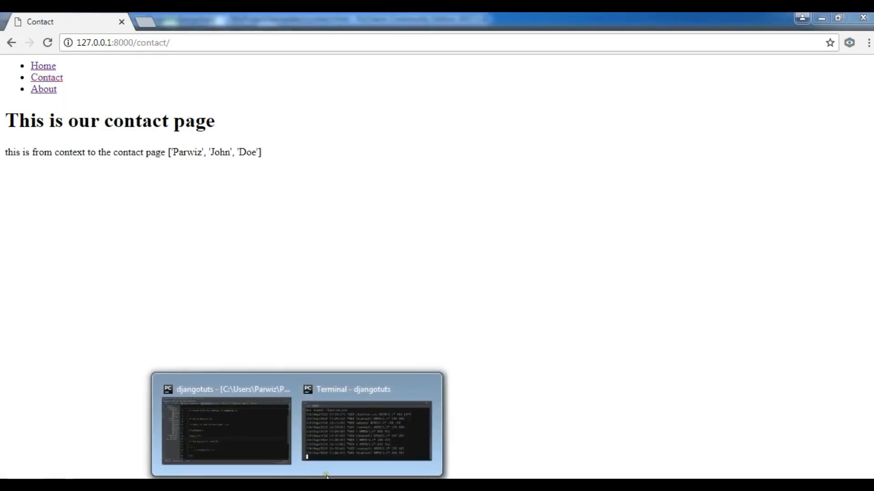
left_click(225, 431)
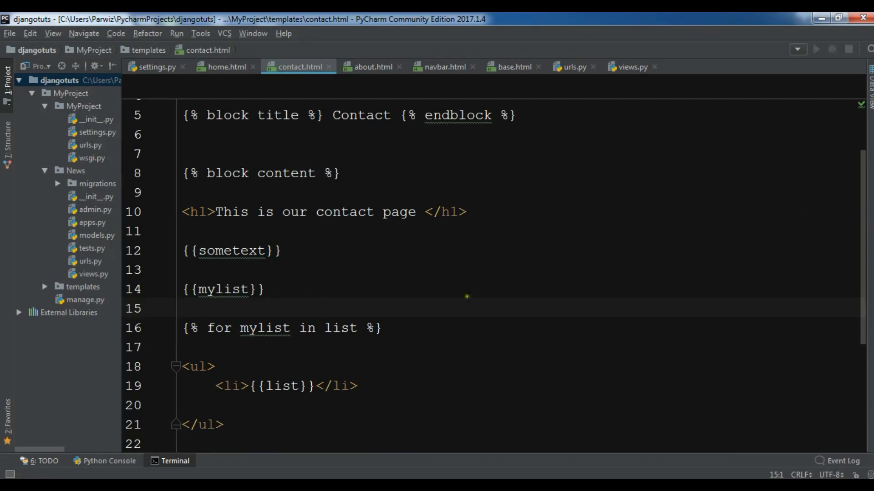
mouse_move(264, 328)
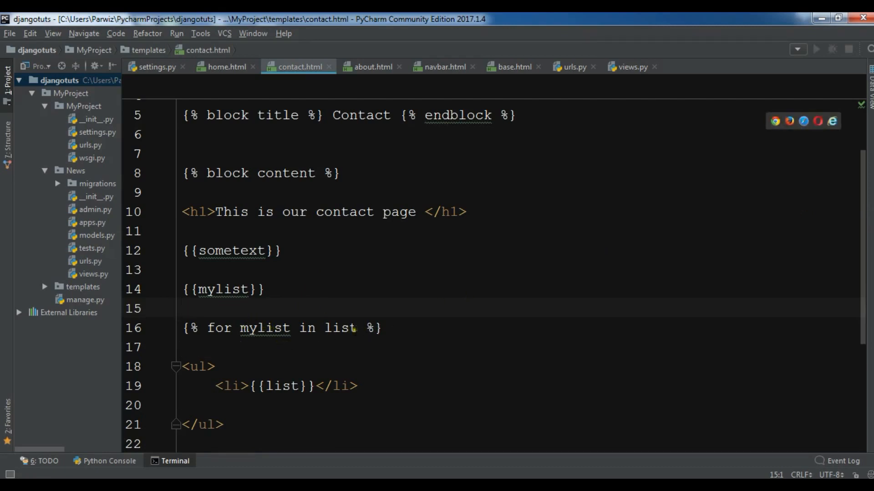
- Rewrite the loop header as {% for list in mylist %}
double_click(340, 327)
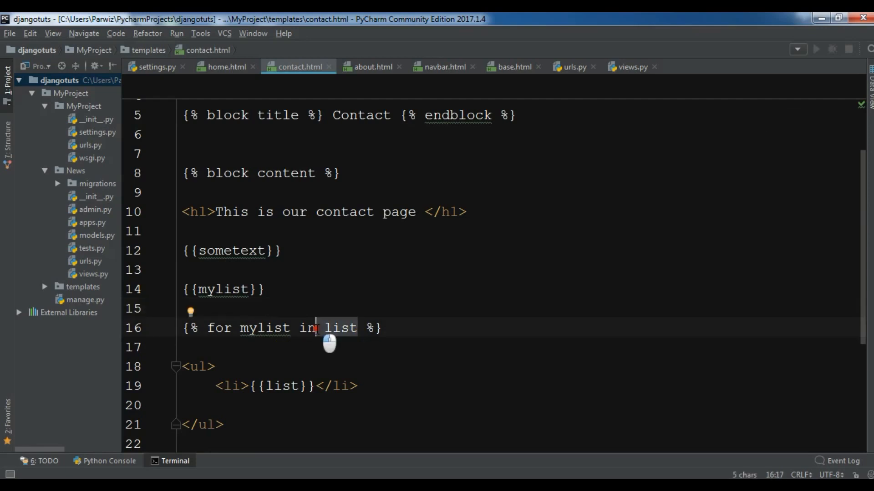
double_click(264, 327)
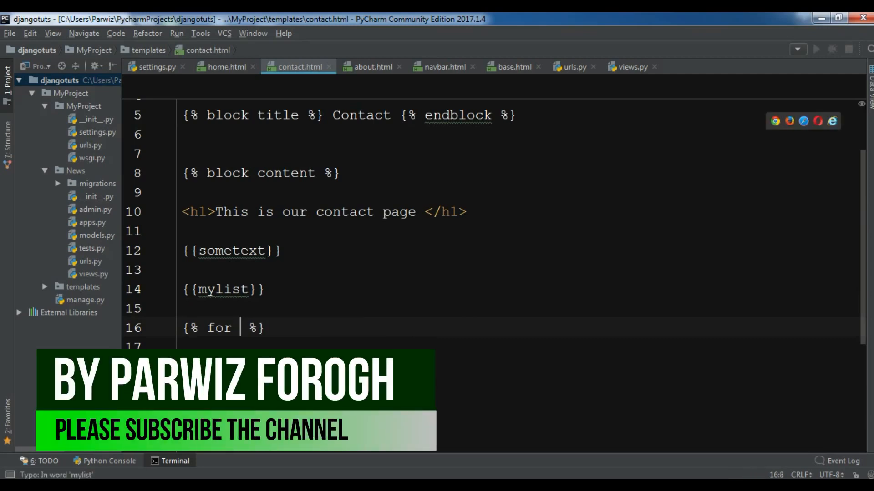
type("list")
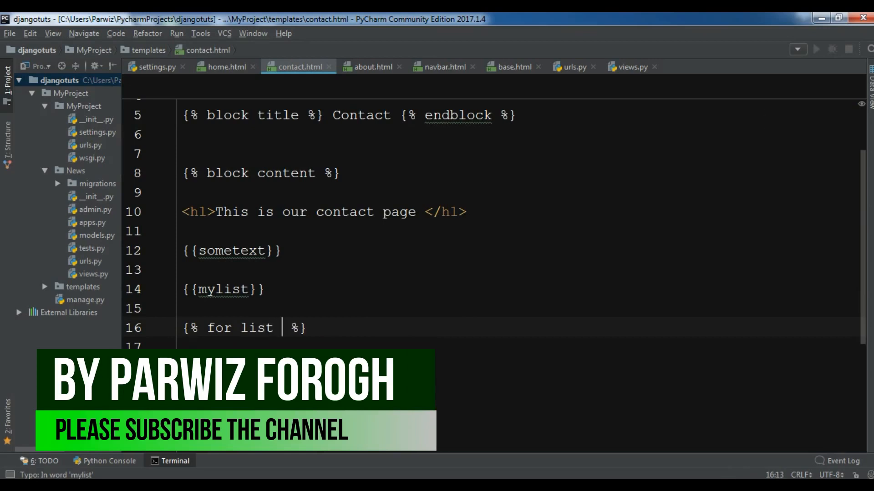
type("in myl")
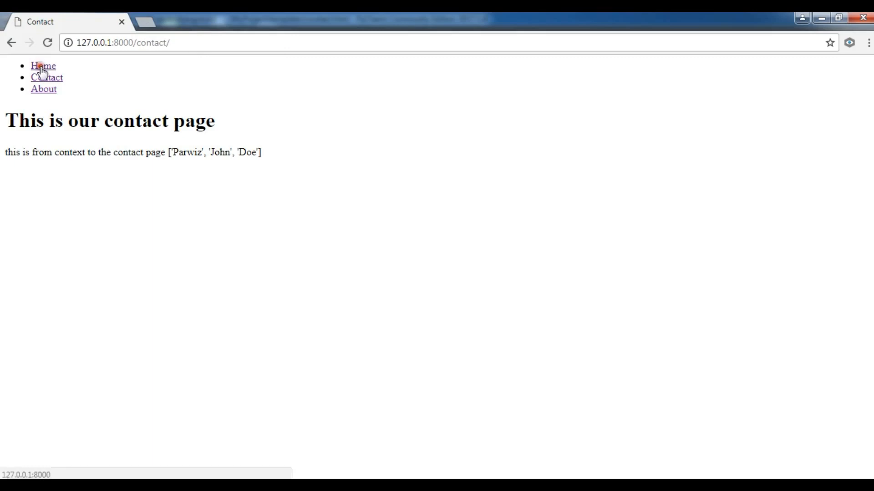
- Reload the contact page via Home to see Parwiz, John and Doe bulleted, then return to PyCharm
left_click(43, 66)
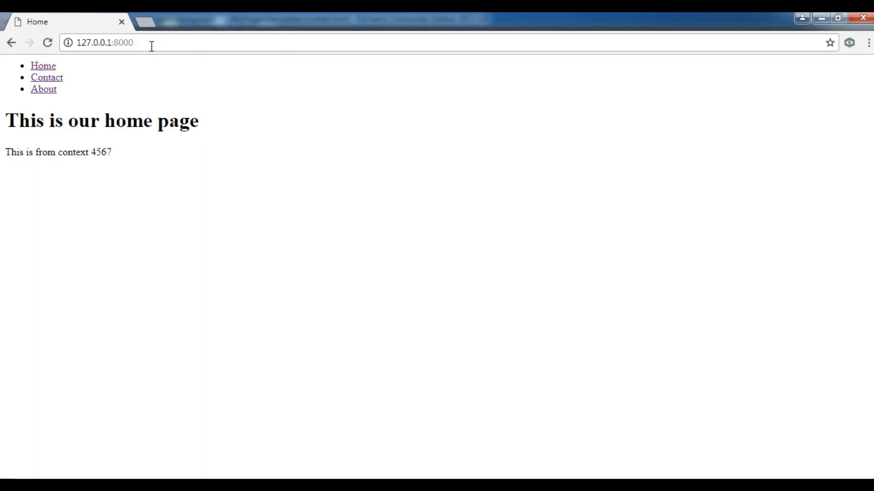
left_click(47, 77)
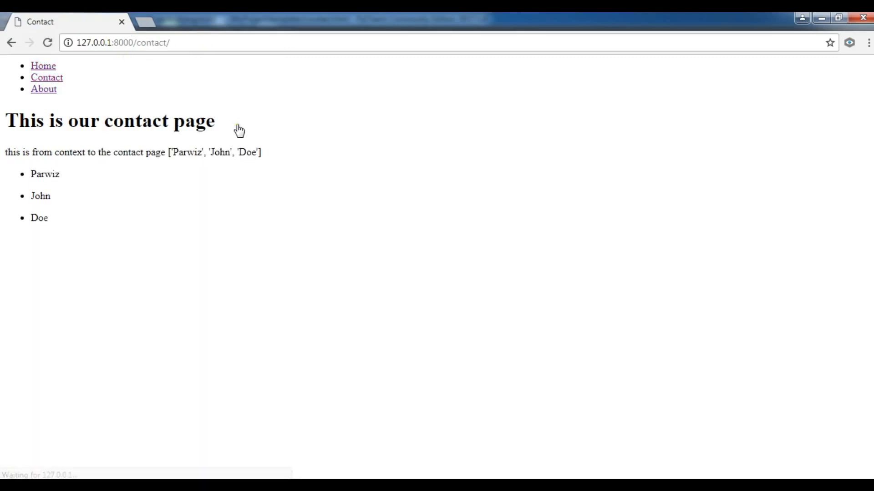
double_click(39, 217)
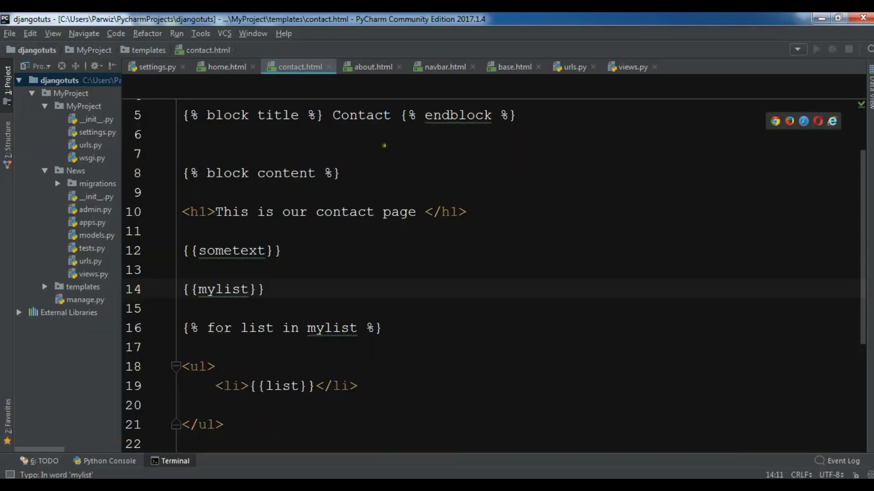
- Go to views.py and scroll up to the home view's context dictionary
left_click(371, 66)
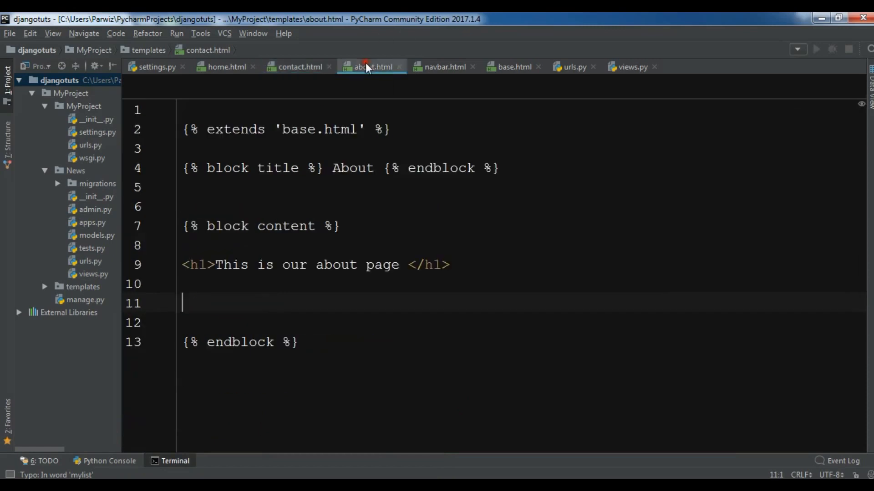
left_click(632, 66)
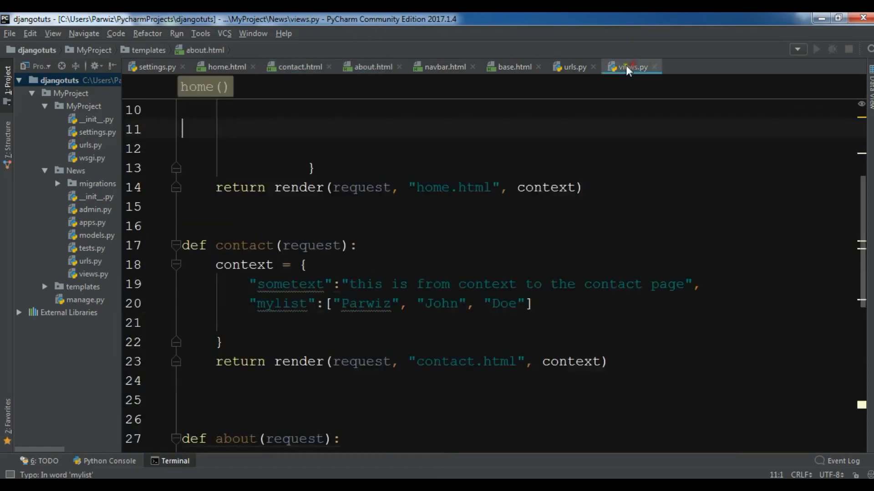
scroll("up", 3)
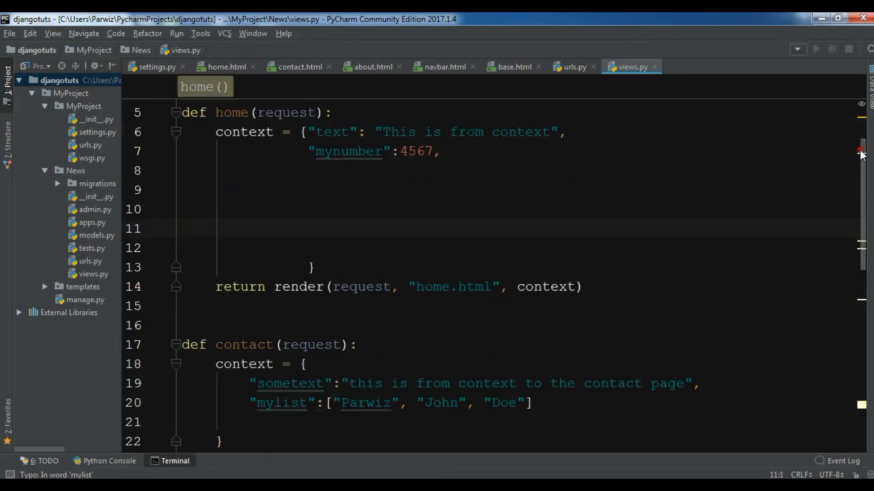
scroll("up", 3)
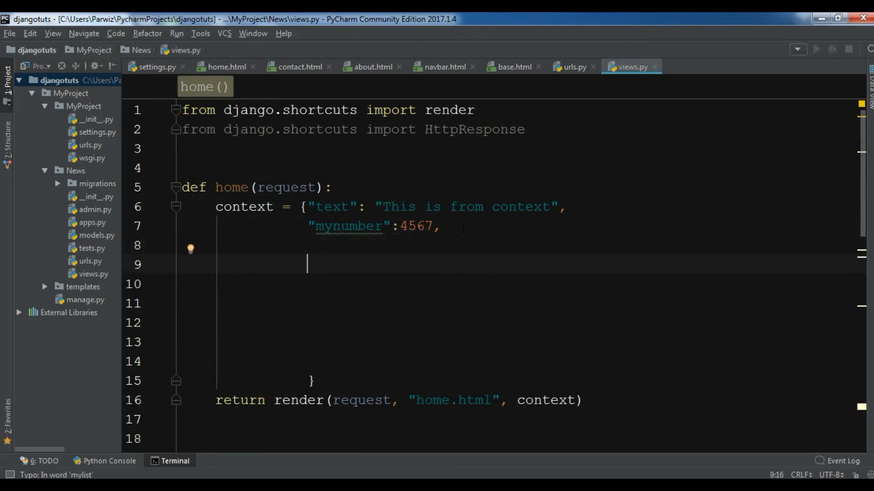
- Add a "fruits" key holding ["Appl", "Banana", "Pear", "Melon"] to the home context
type("{")
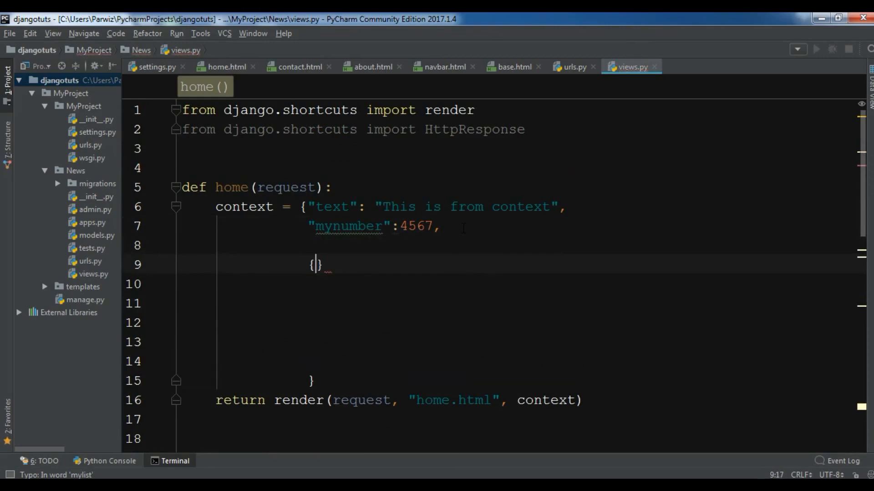
key("Backspace")
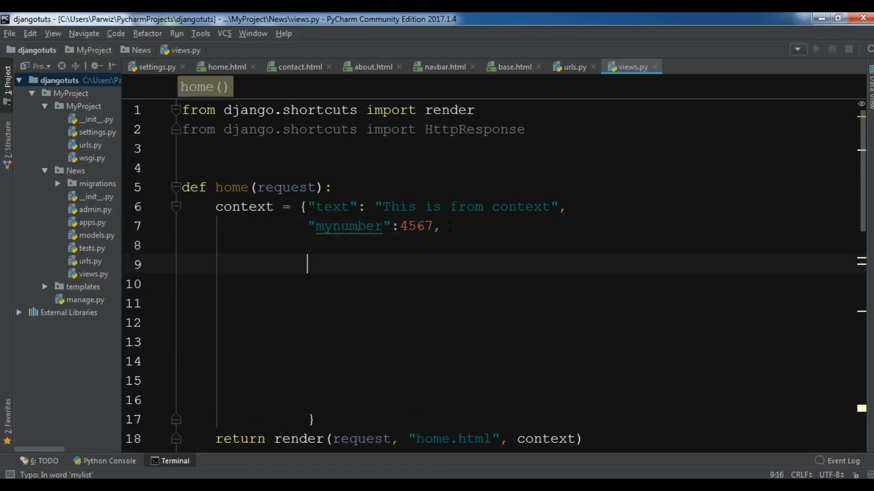
type("\"")
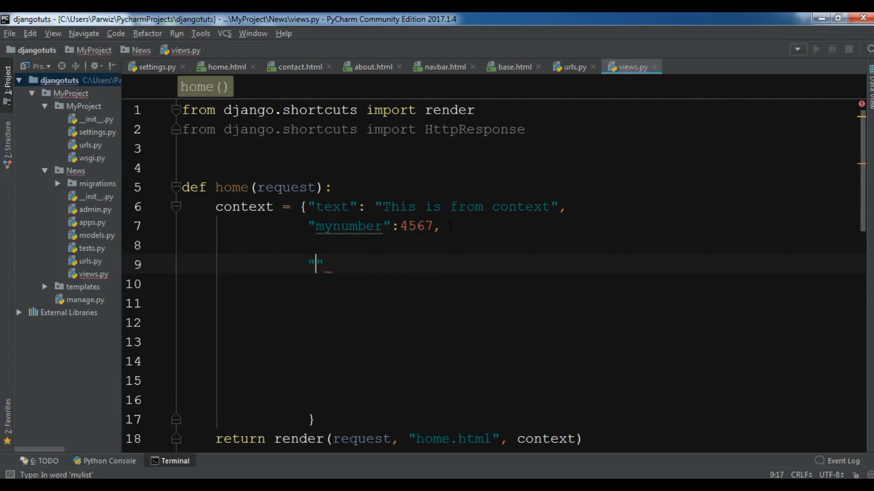
type("fruits")
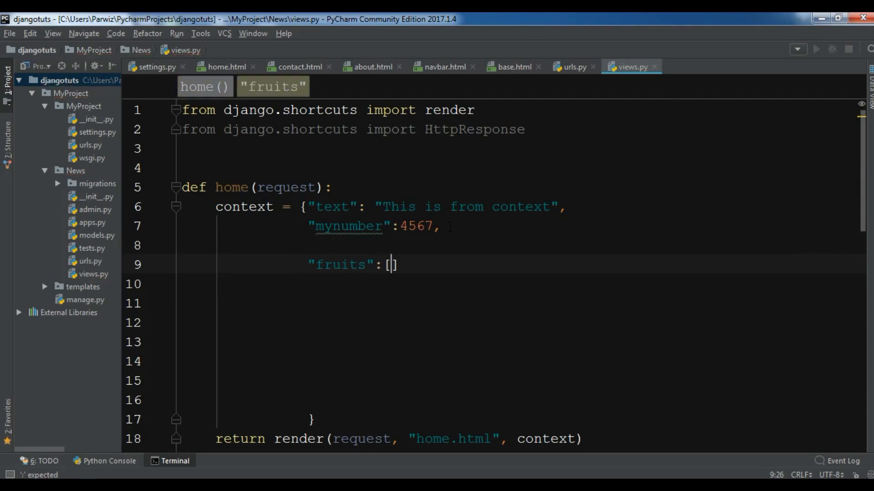
type("\"Appl\"")
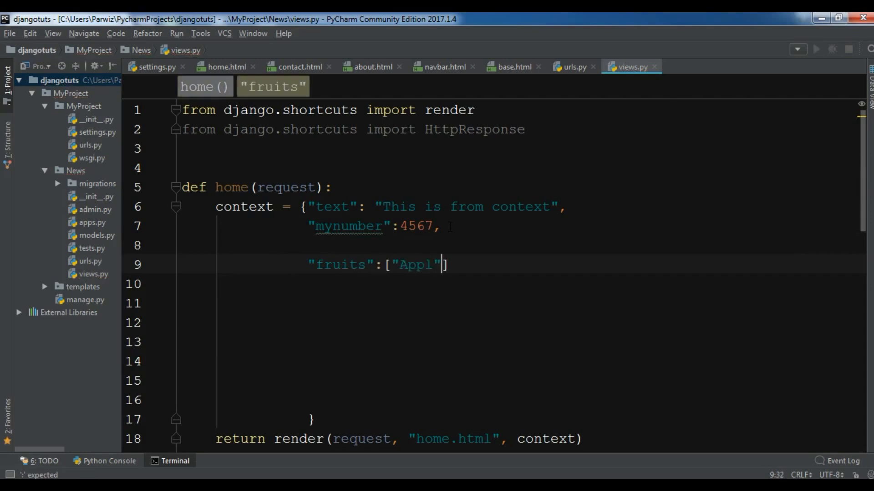
type(", \"Banan\"")
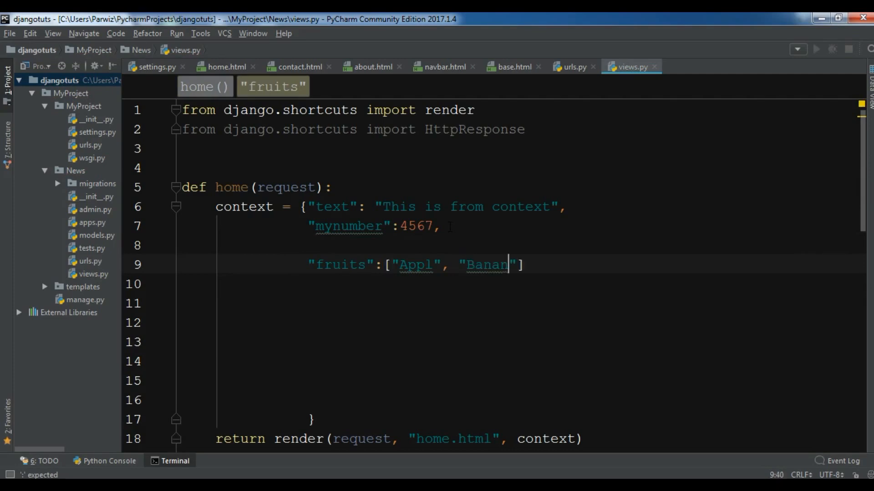
type("a,")
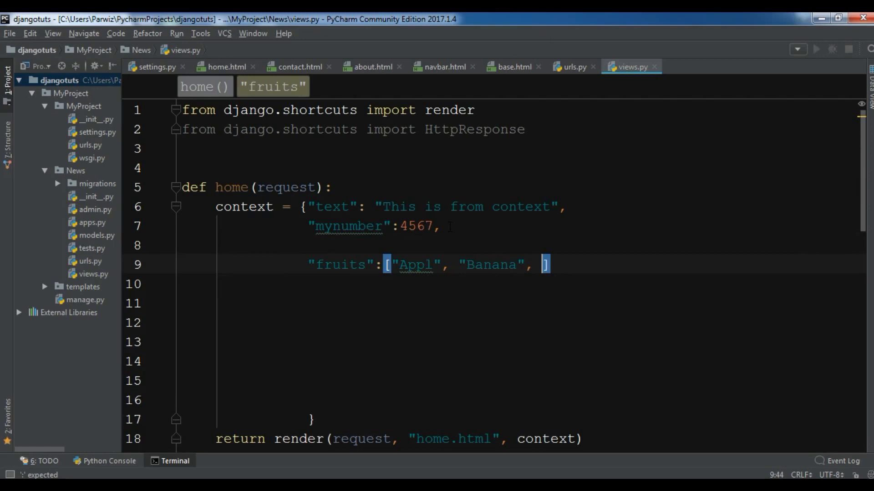
type("\"Pear\", \"Melon\"")
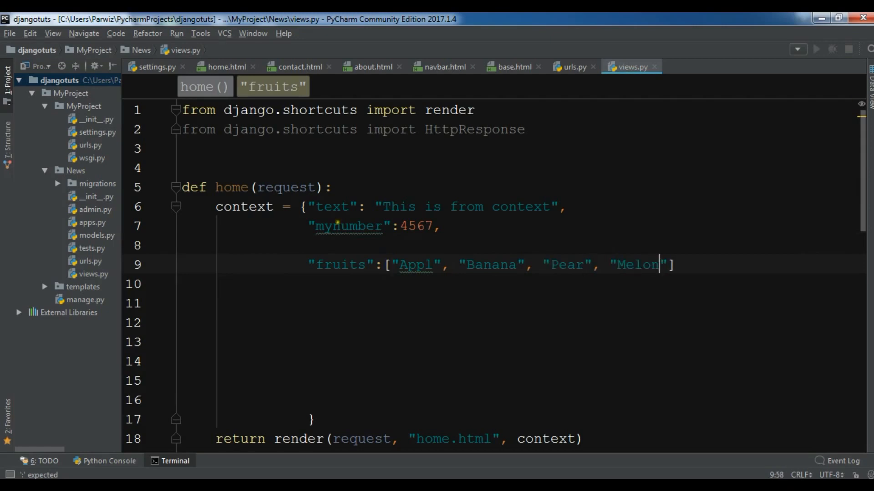
left_click(386, 265)
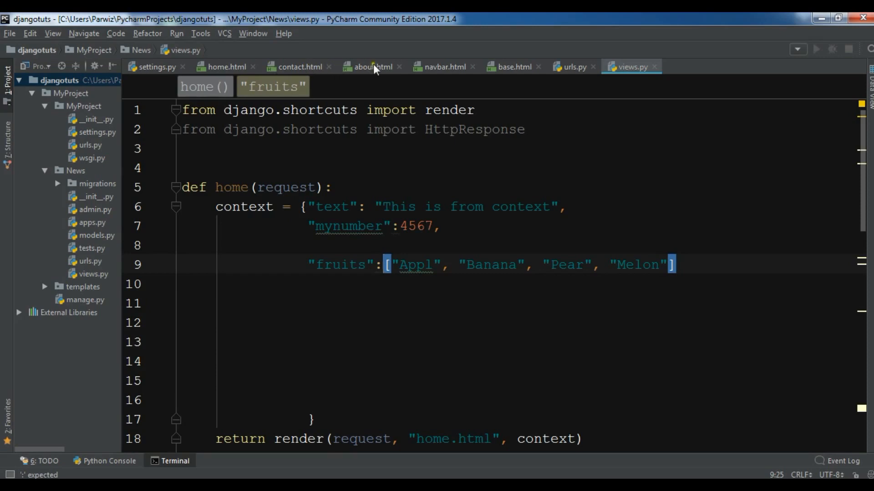
mouse_move(222, 73)
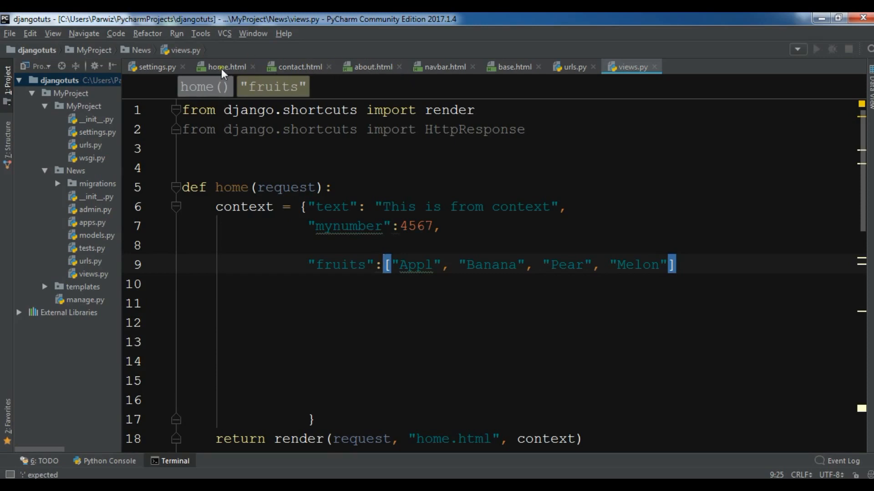
- In home.html replace the old loop with {% for fruit in fruits %} ... {% endfor %}
left_click(225, 66)
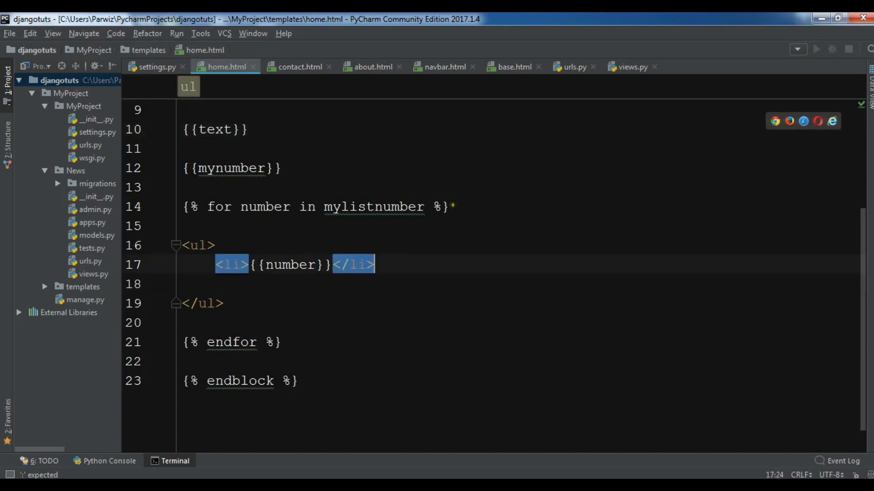
left_click(452, 207)
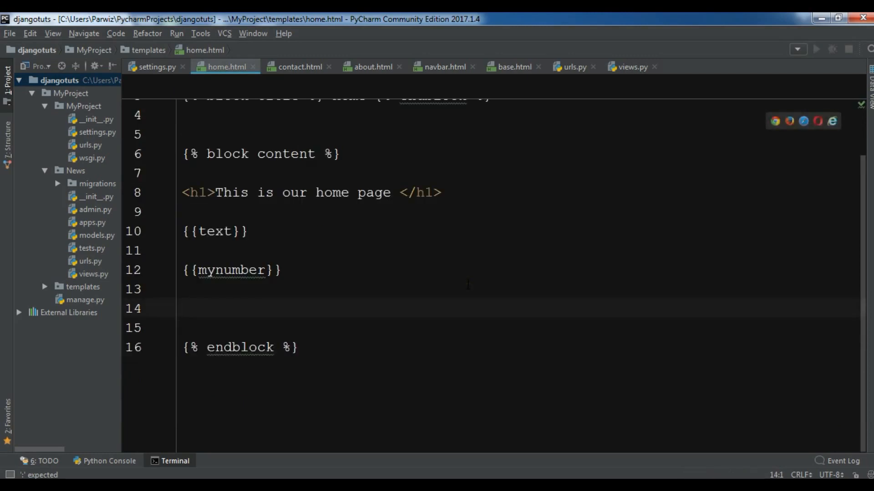
type("{")
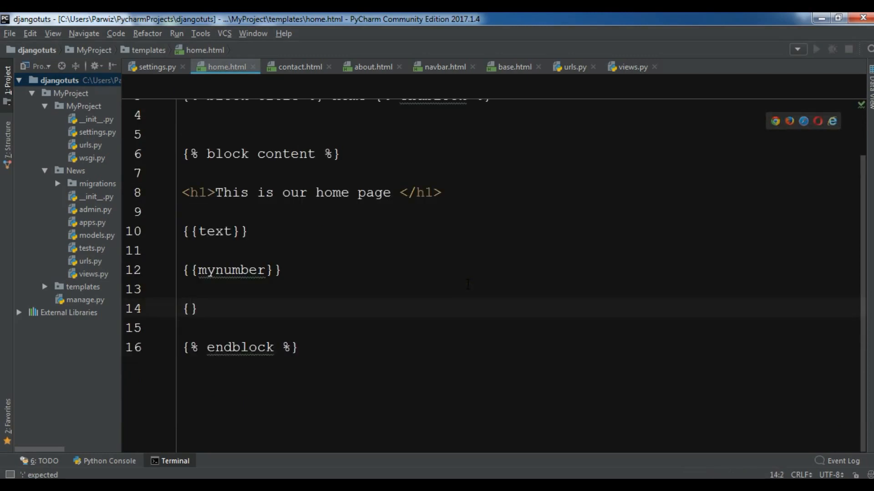
type("%")
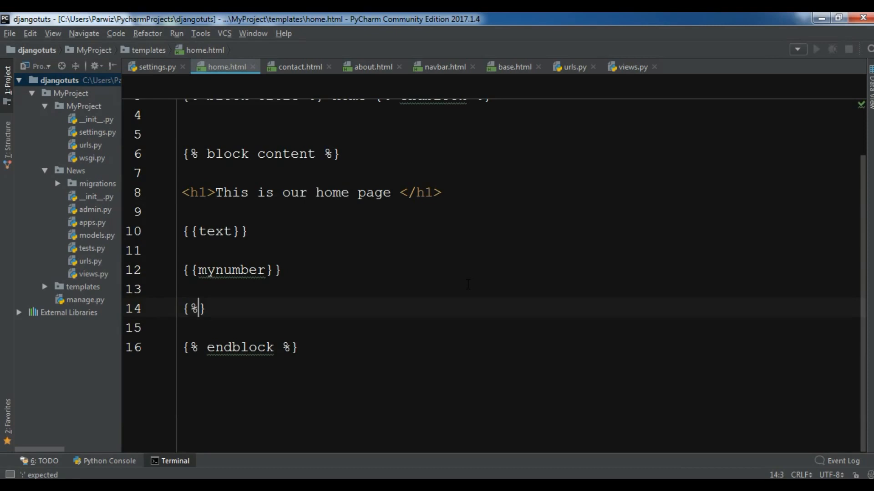
type("for  %")
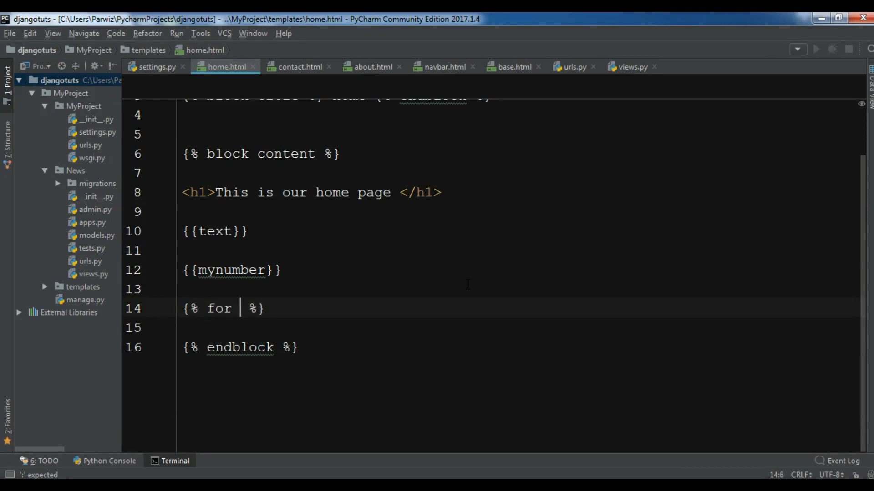
type("frui")
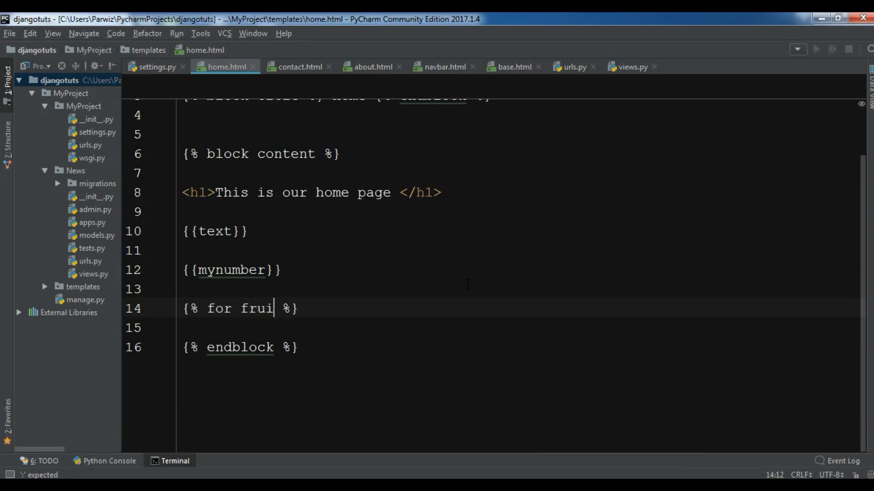
type("t in fruits")
type("{")
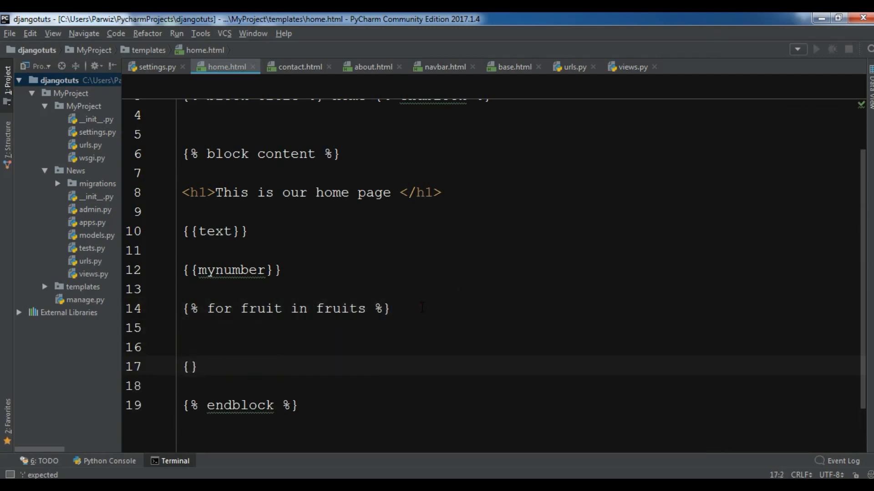
type("{% en %}")
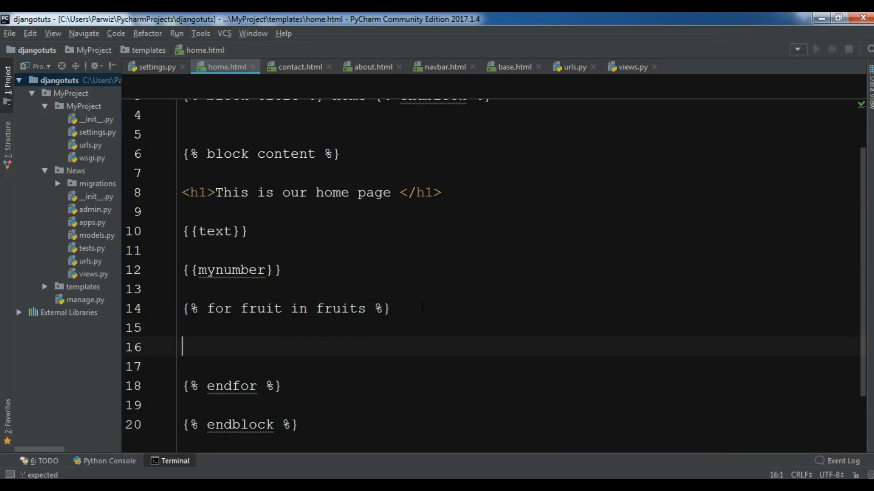
- Inside the loop add <ul><li> wrapping {{fruit}} in an <a href=""> link
type("<li>{{frui}}</li>")
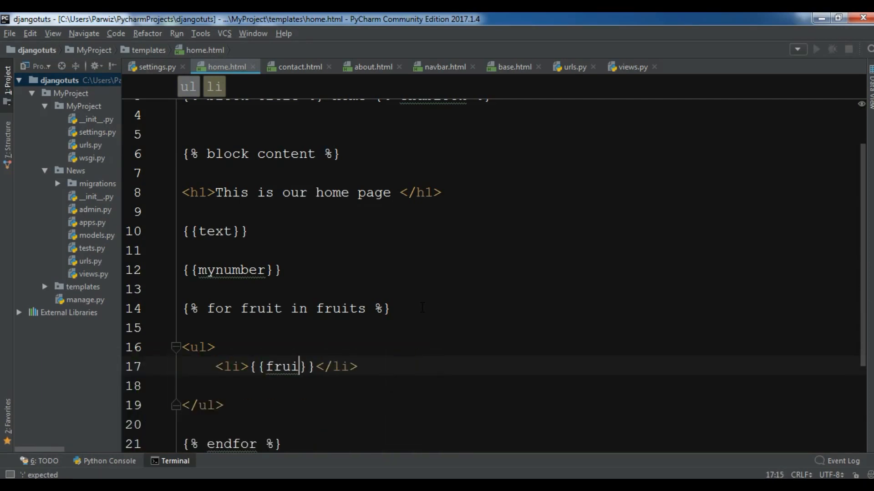
type("t")
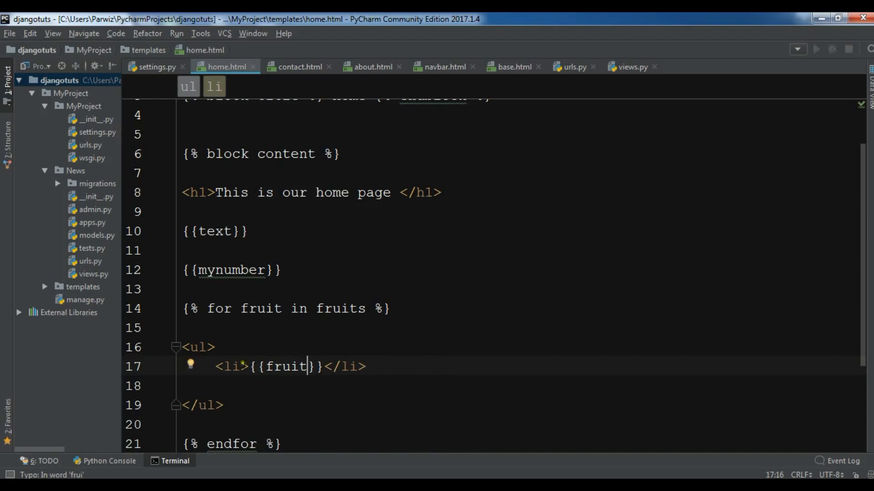
left_click(228, 366)
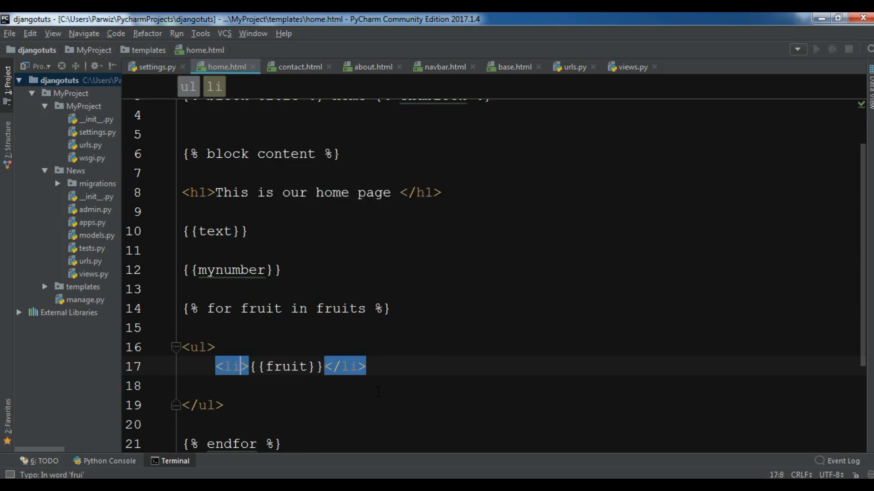
type("<a")
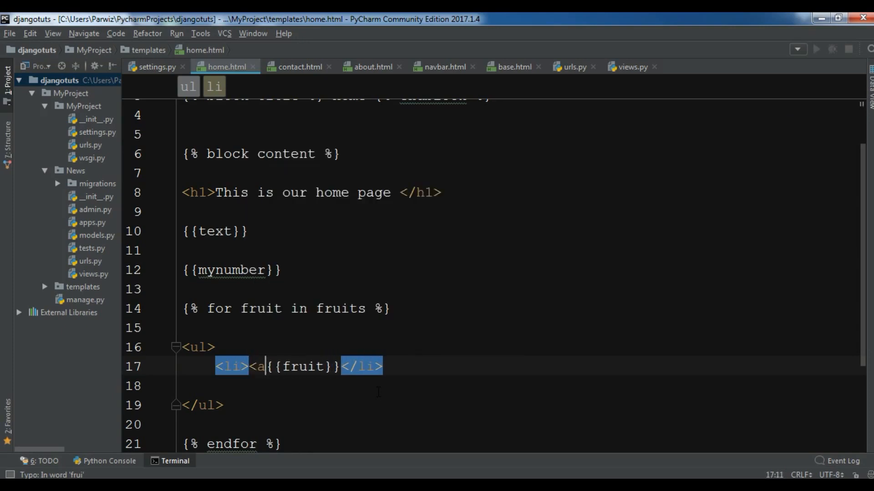
type("href=\"\">")
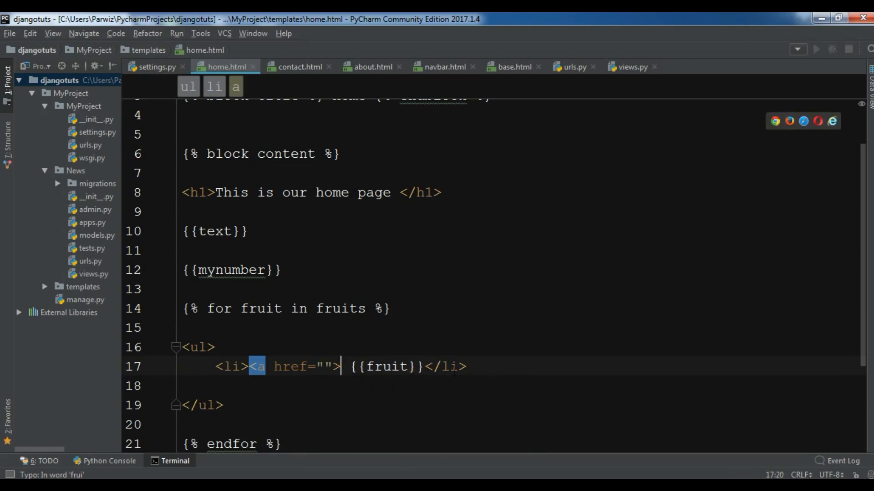
mouse_move(423, 367)
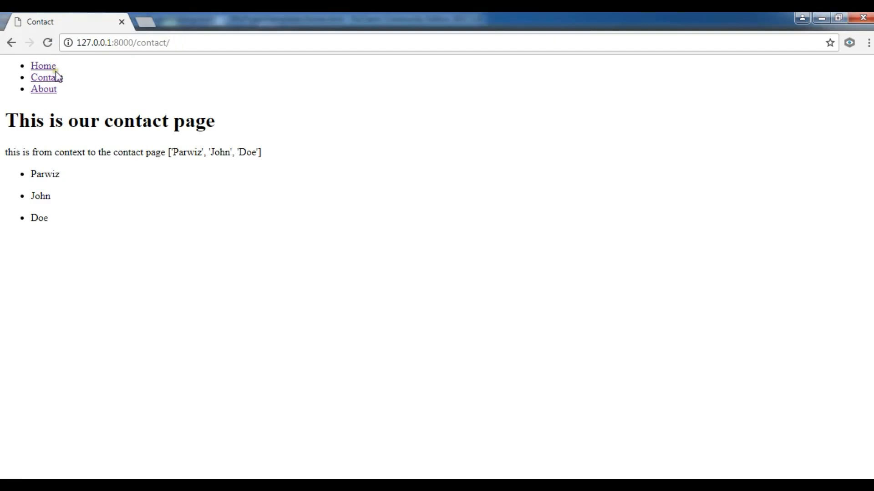
- Navigate to the home page via the Home link to verify the linked fruits list
left_click(42, 66)
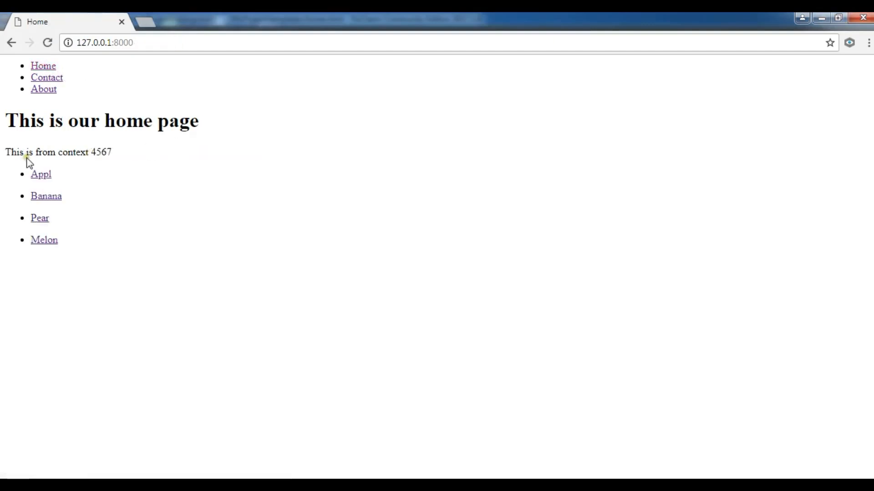
mouse_move(43, 213)
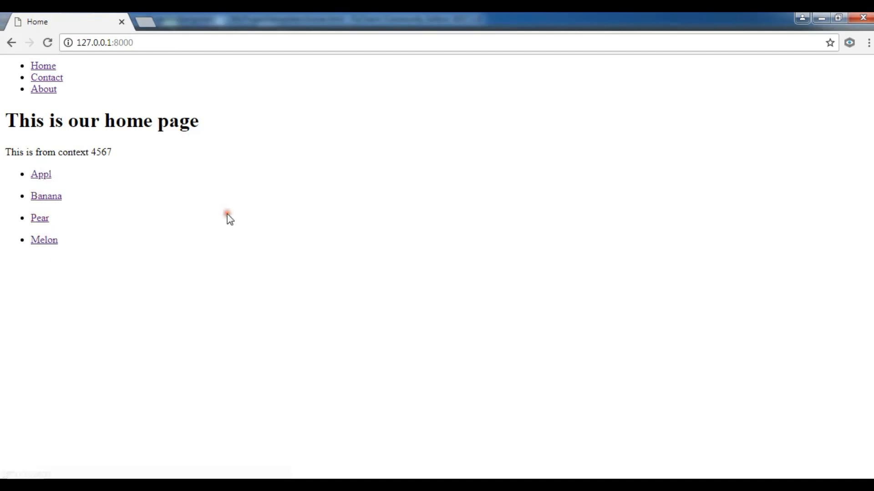
mouse_move(229, 218)
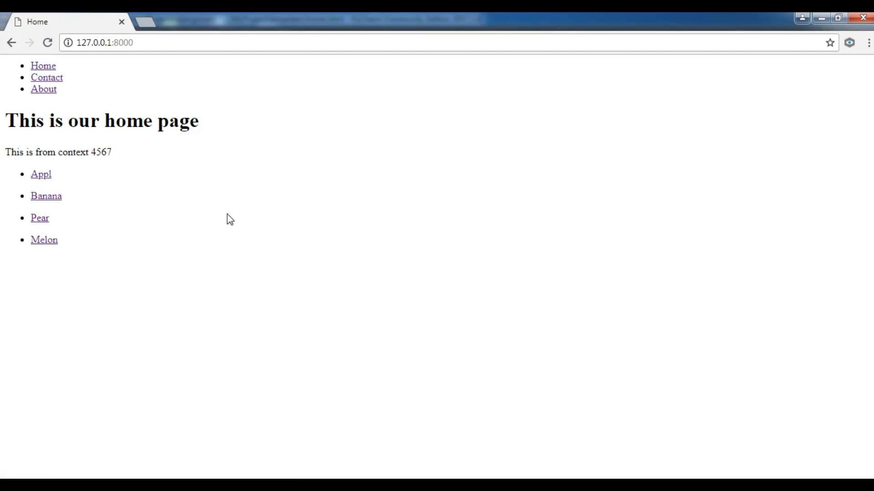